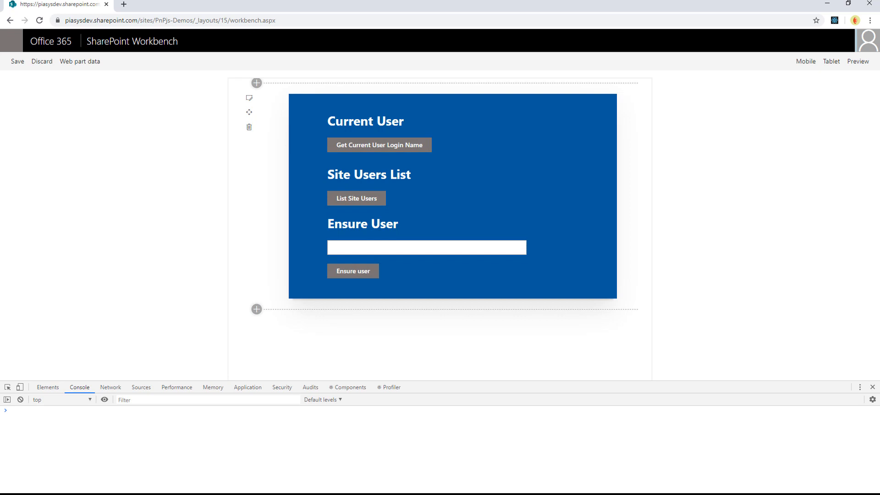
mouse_move(402, 97)
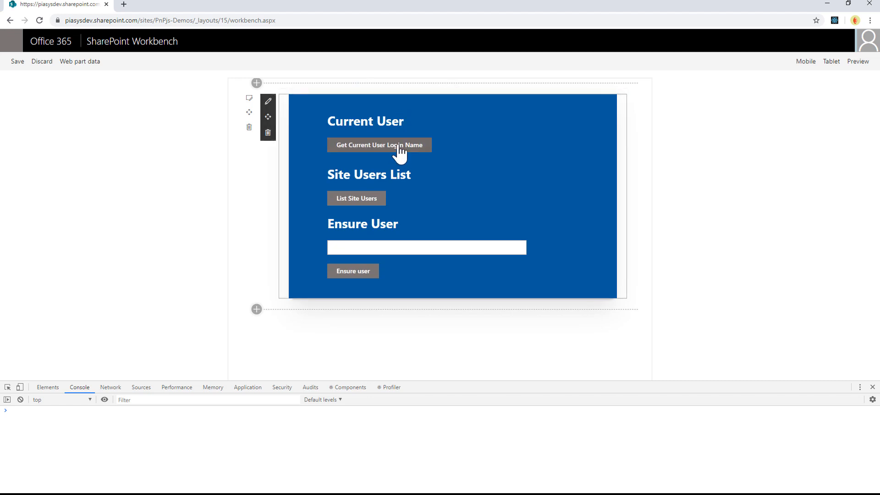
- Request the current user's login name and view the logged user object in the console
left_click(379, 145)
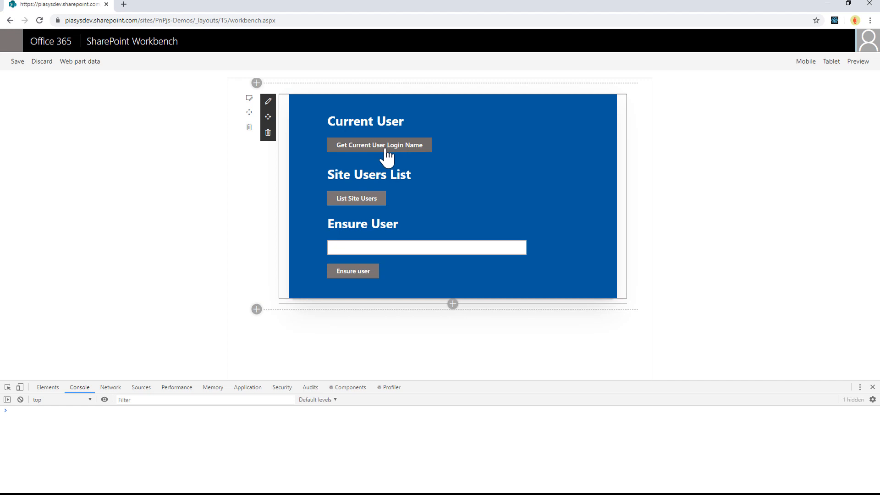
left_click(379, 145)
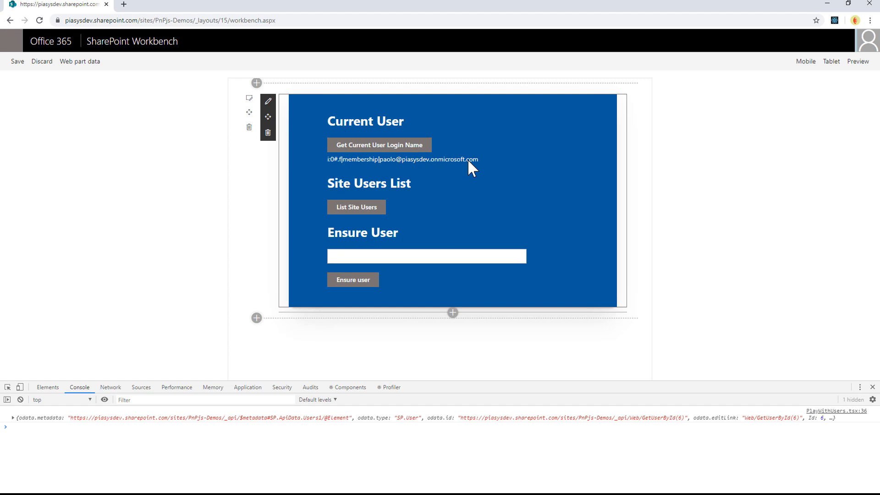
mouse_move(10, 429)
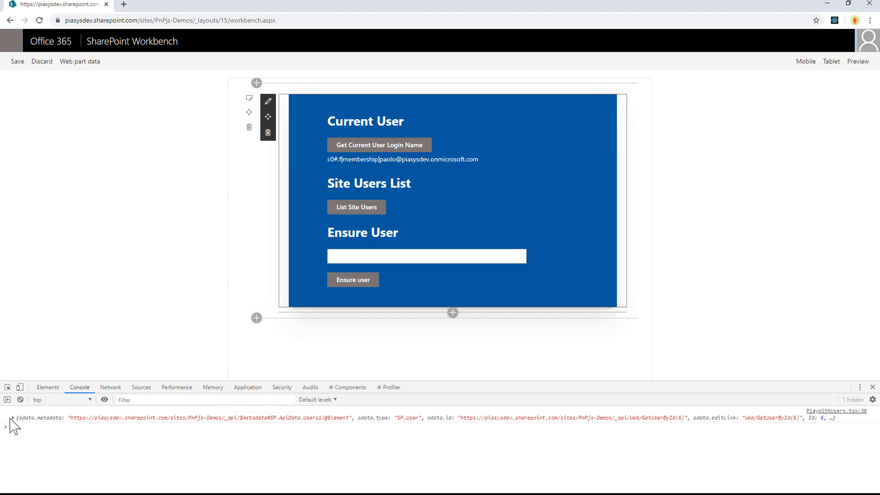
left_click(13, 417)
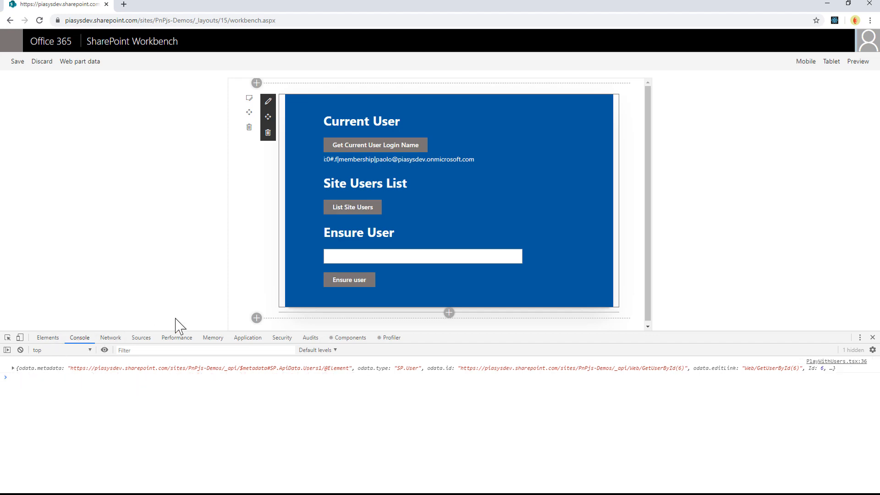
- List the site's users and expand the logged array of 17 users in the console
left_click(352, 207)
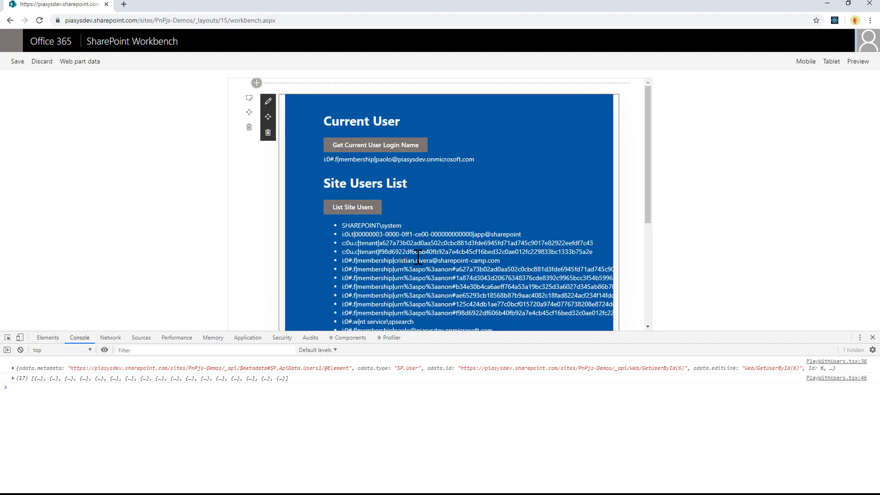
scroll("down", 3)
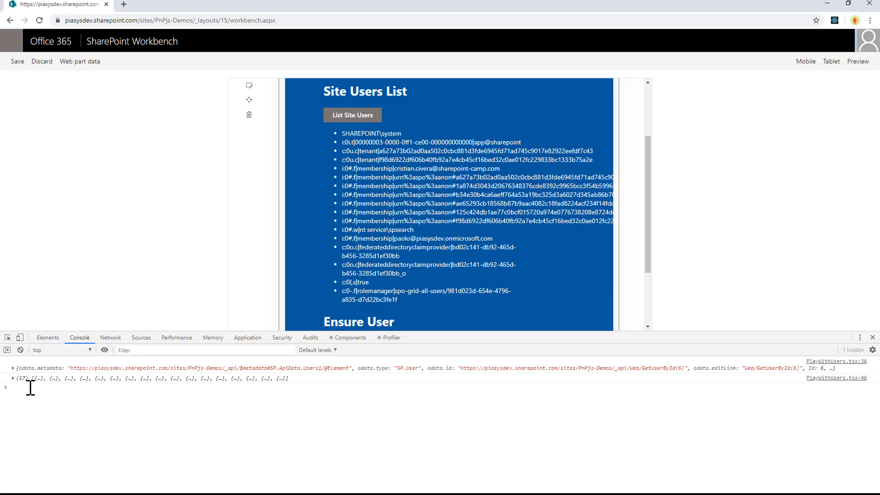
left_click(13, 381)
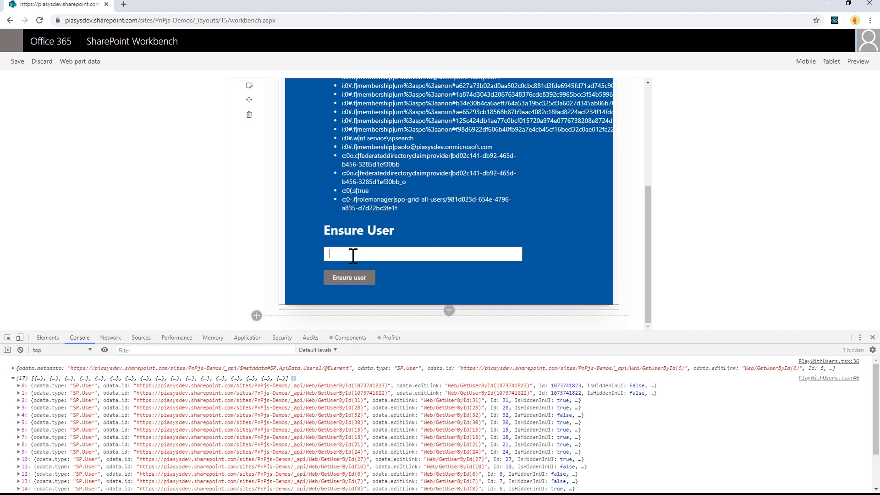
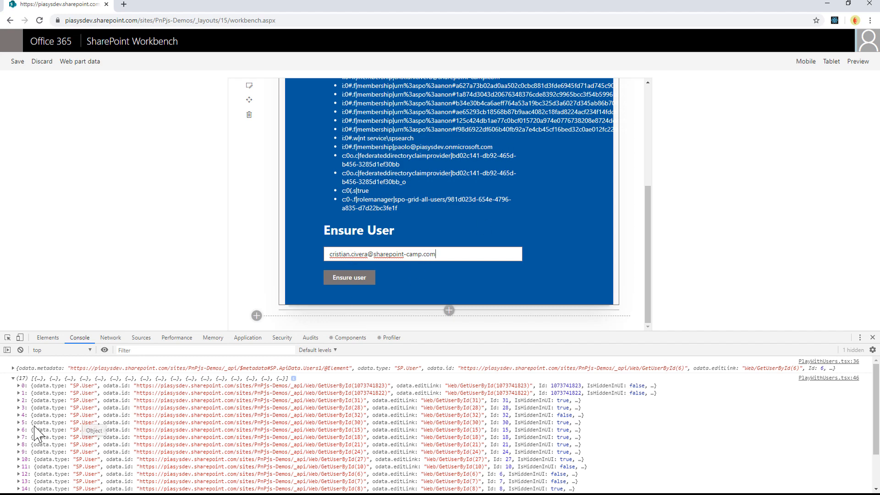
- Ensure the entered account as a site user and expand its logged result with local ID 32
left_click(349, 277)
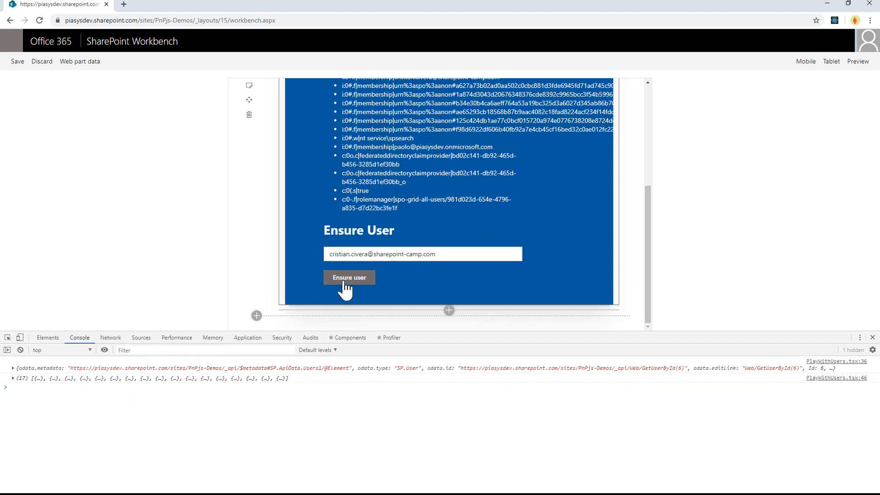
left_click(350, 277)
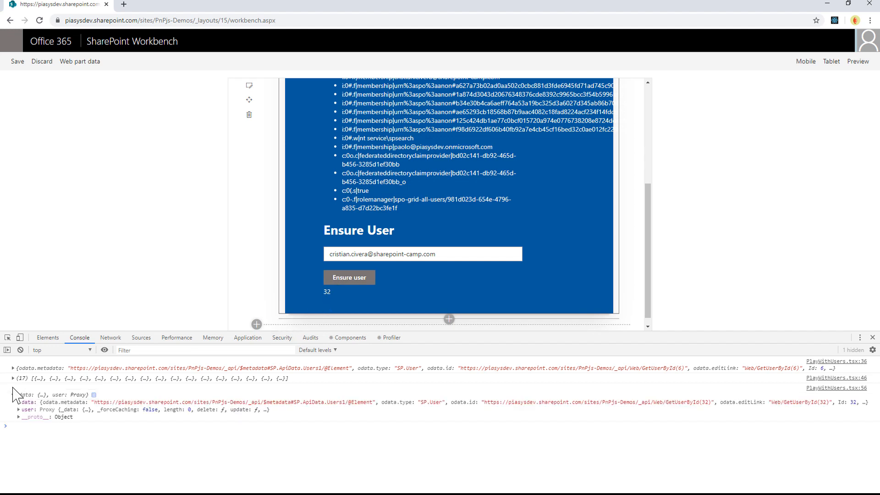
left_click(19, 396)
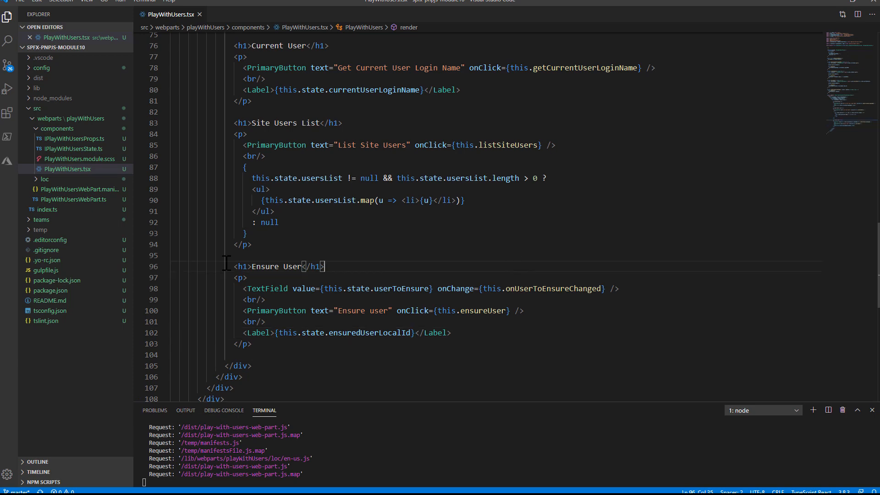
left_click(50, 290)
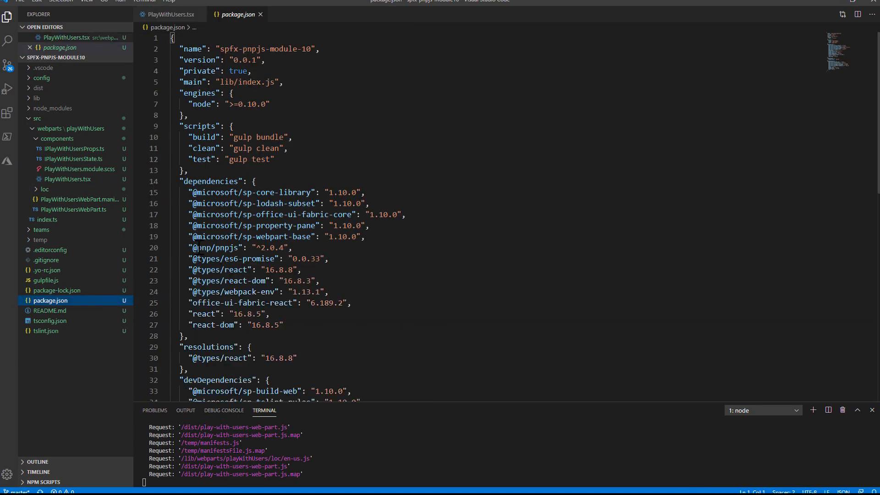
triple_click(237, 248)
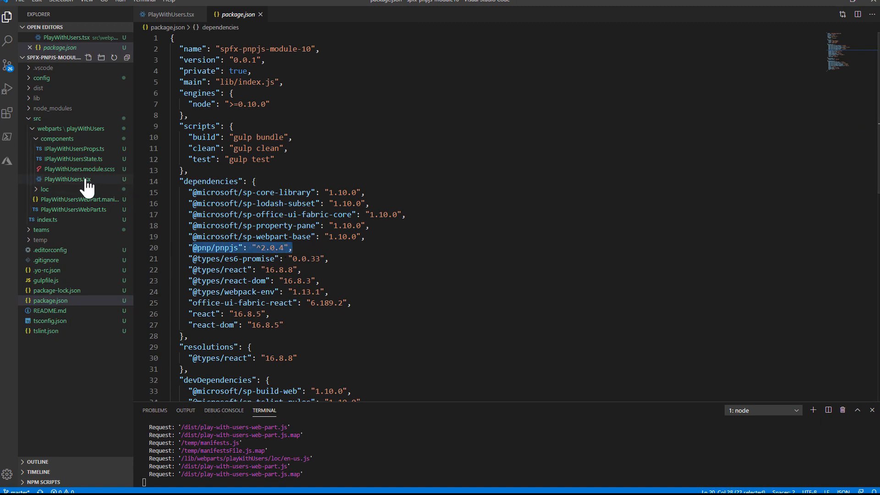
- Review PlayWithUsersWebPart.ts where the context is passed to the component in render
left_click(73, 209)
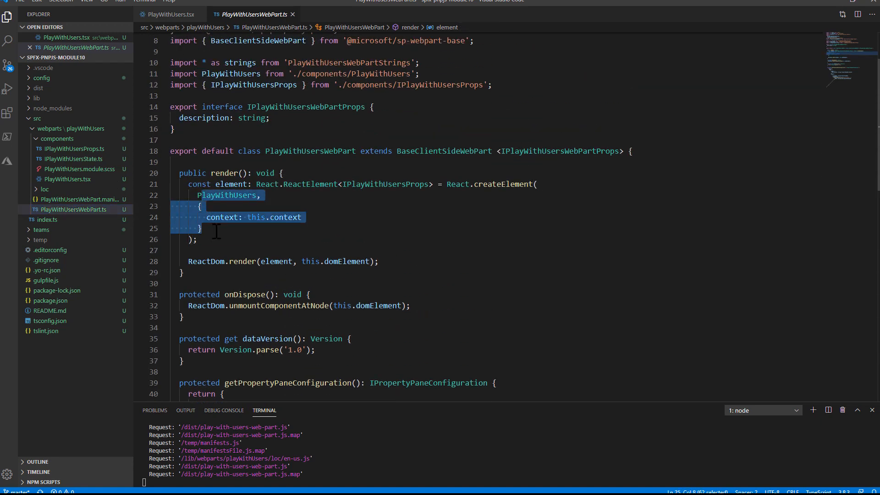
mouse_move(269, 221)
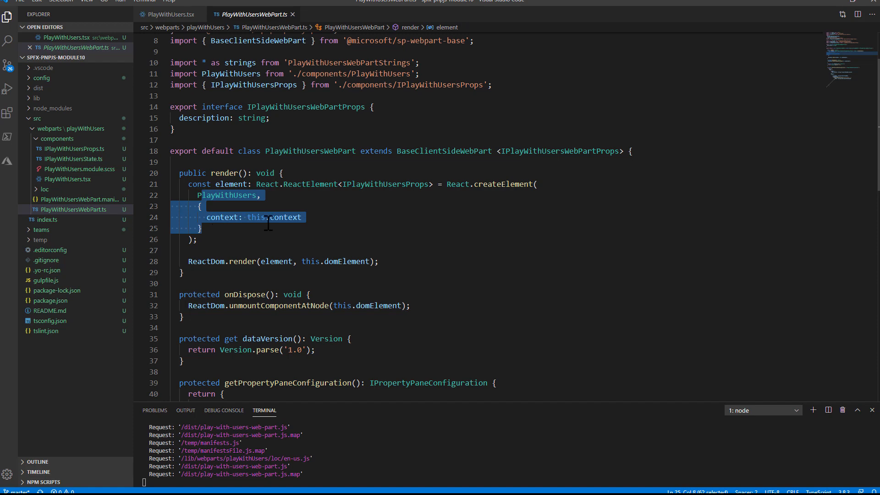
double_click(285, 217)
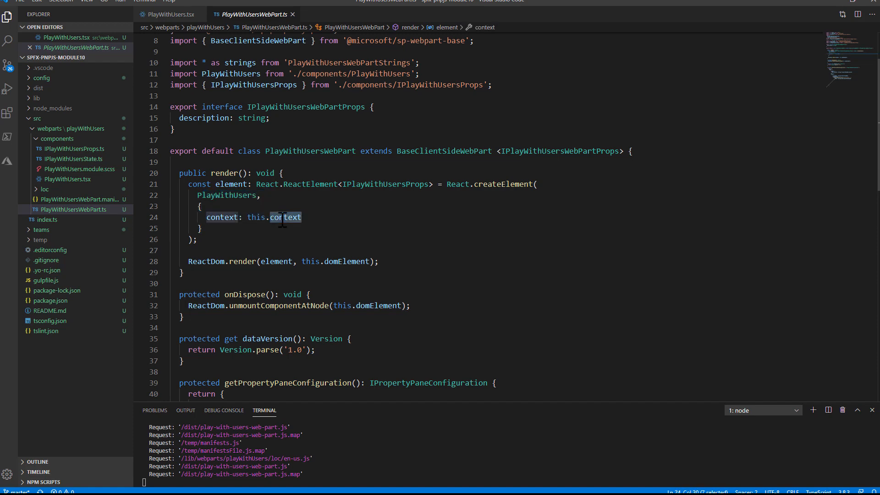
left_click(168, 15)
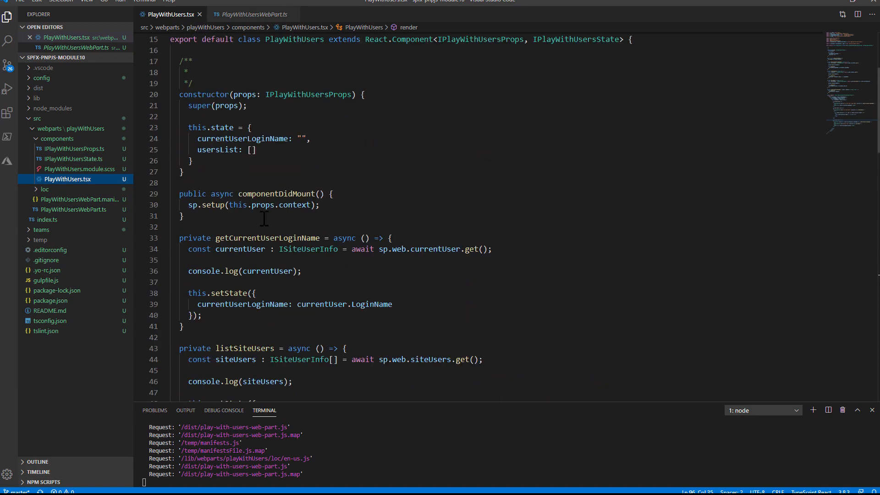
double_click(292, 205)
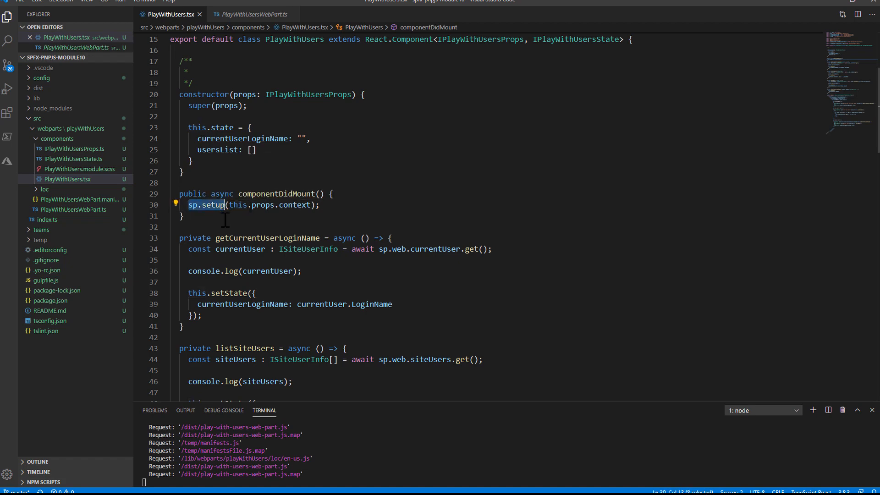
scroll("down", 3)
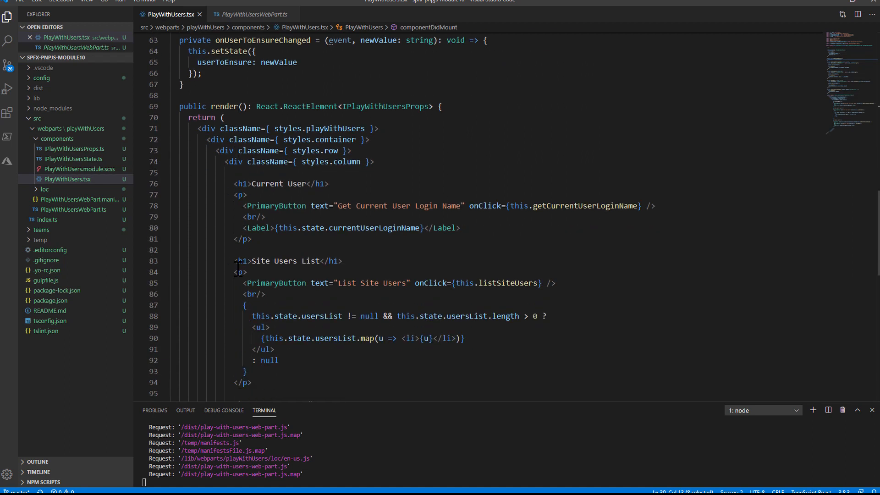
scroll("down", 3)
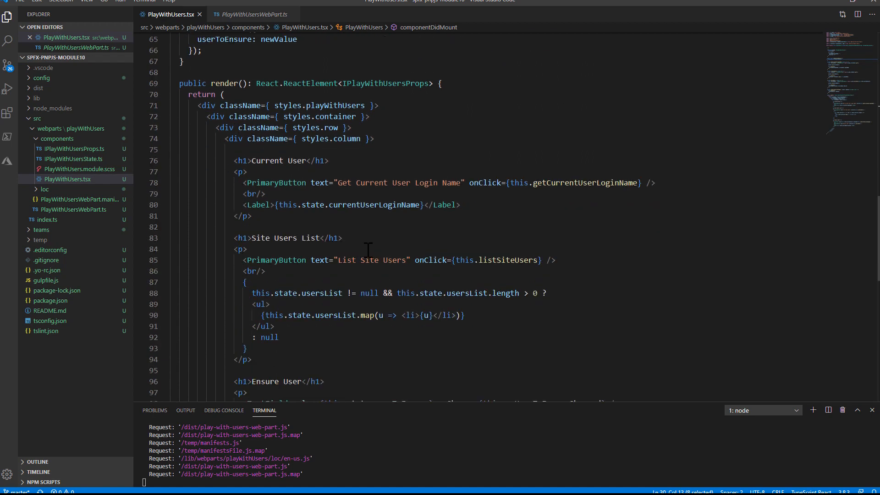
left_click(566, 183)
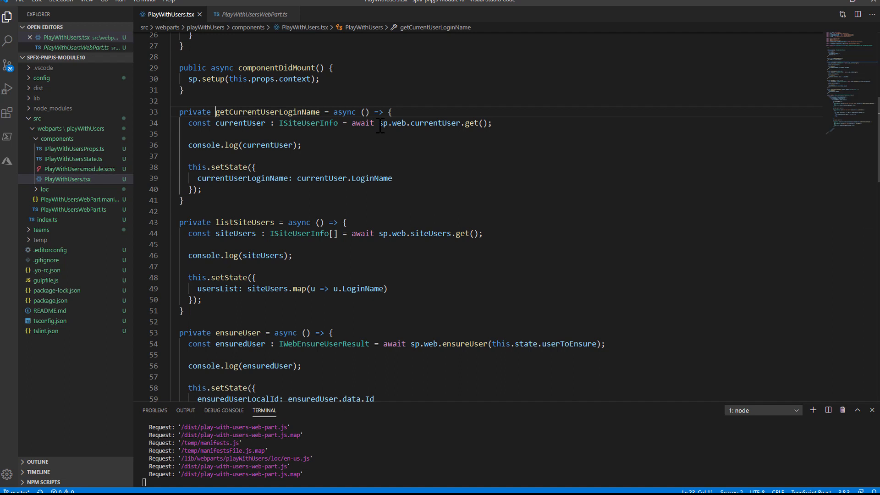
double_click(435, 123)
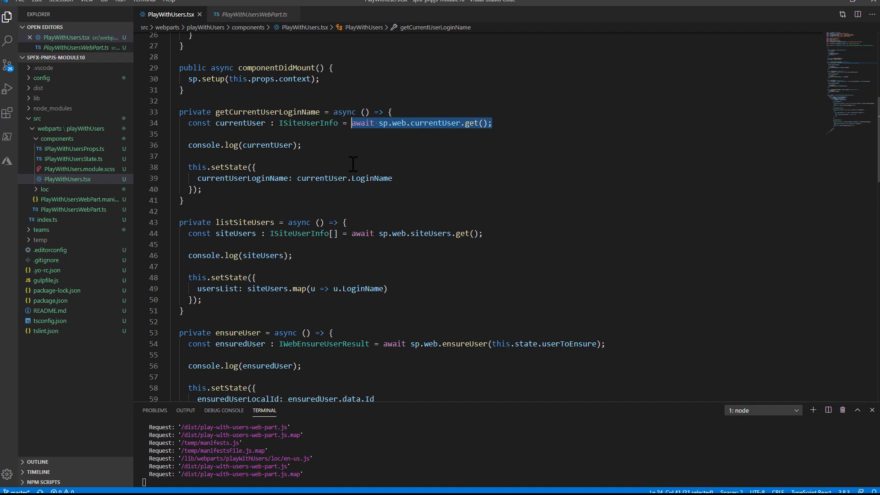
mouse_move(303, 126)
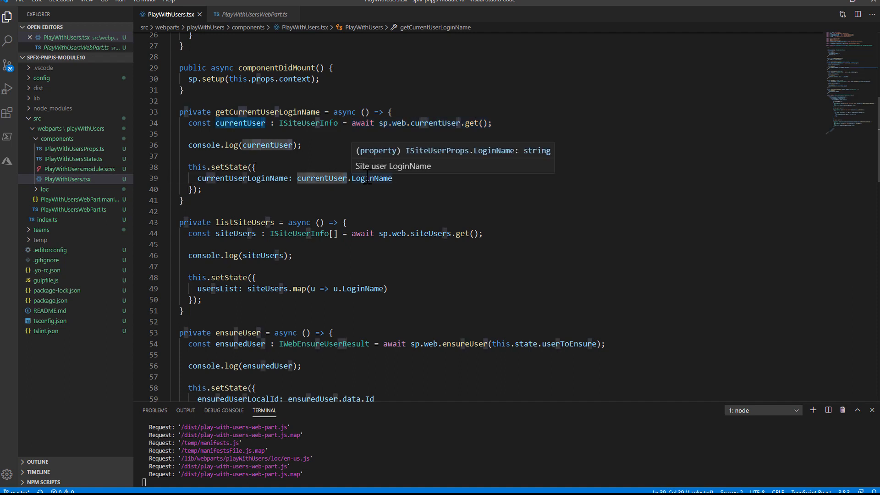
type(".")
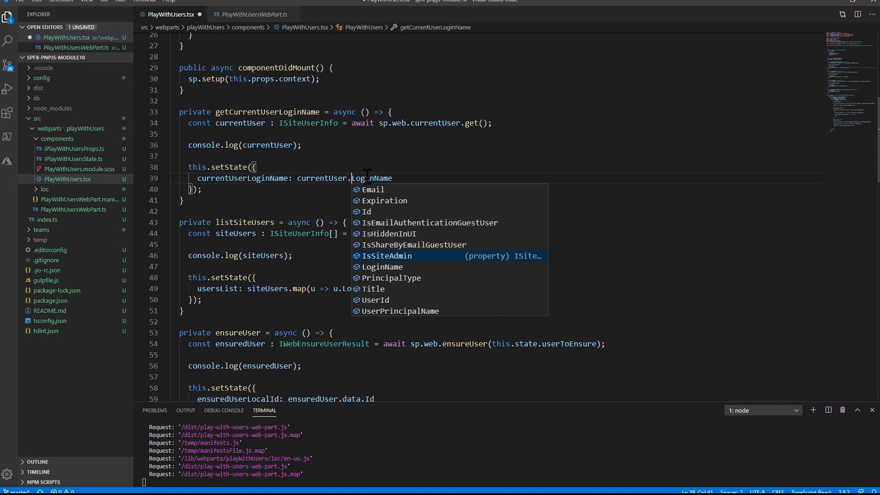
key("Down")
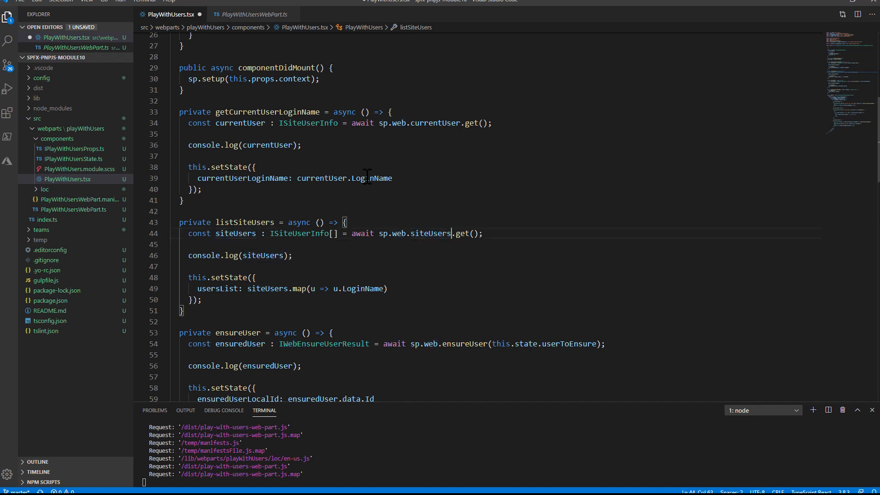
double_click(462, 234)
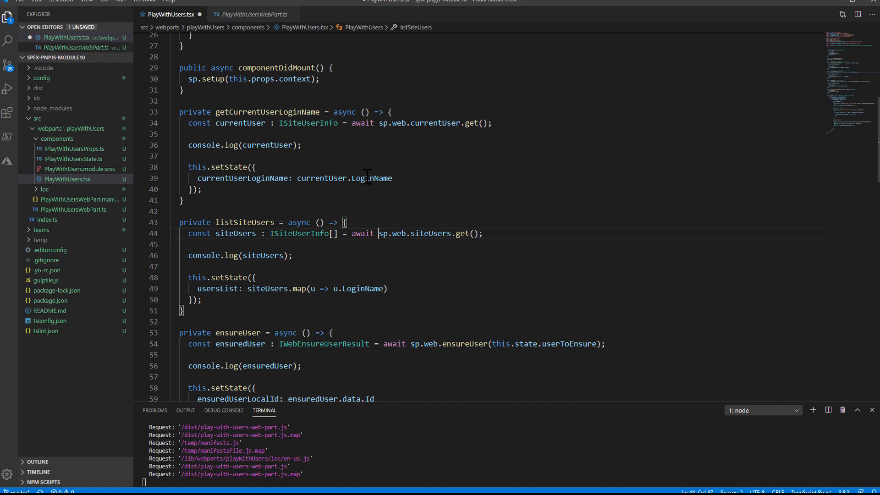
double_click(298, 234)
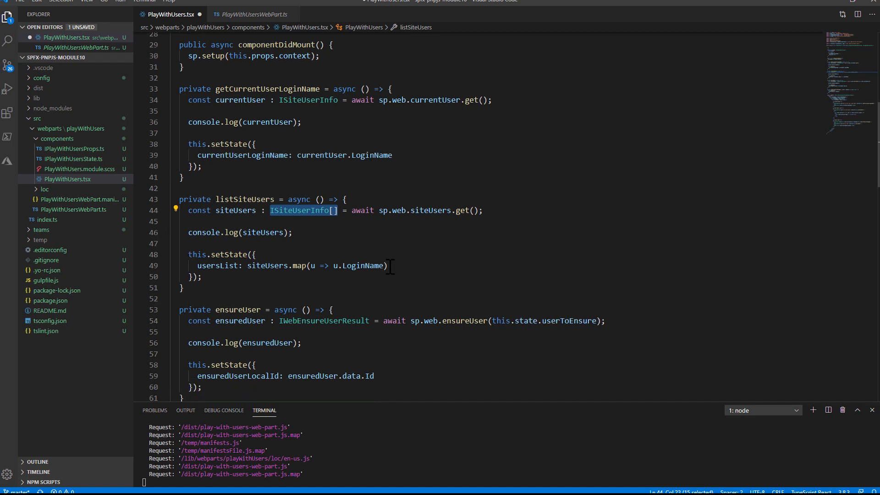
scroll("down", 3)
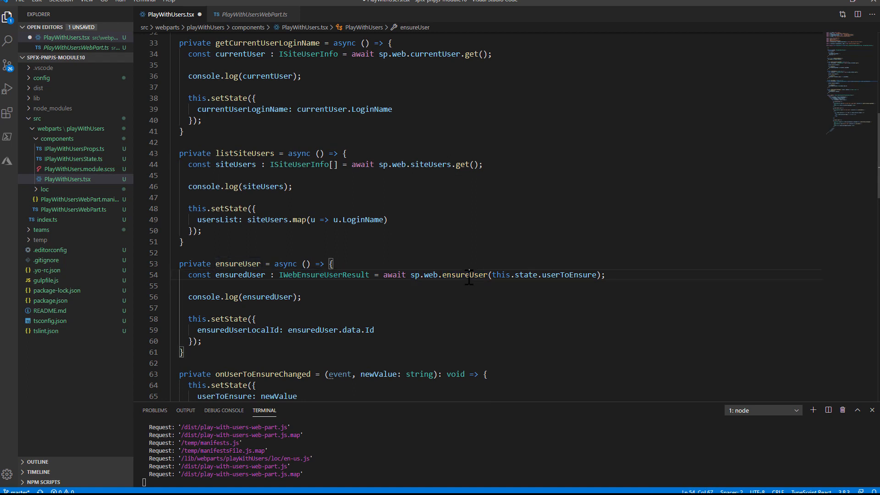
double_click(569, 275)
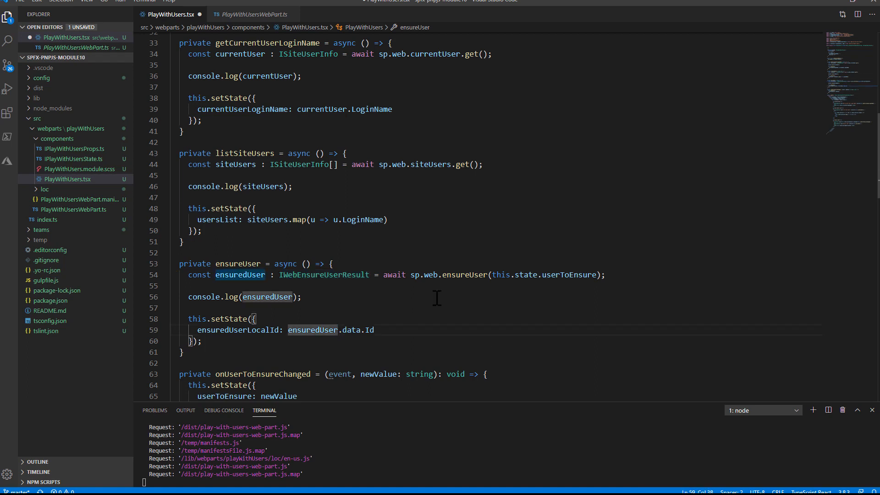
left_click(364, 330)
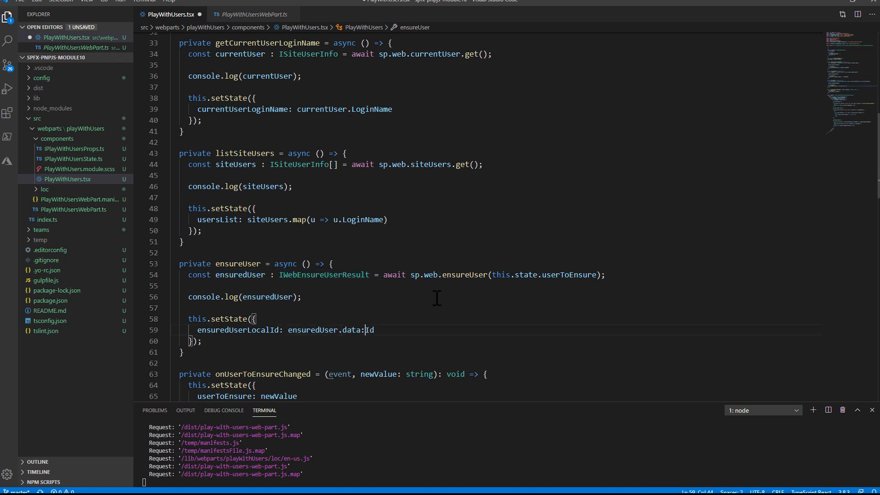
type(".")
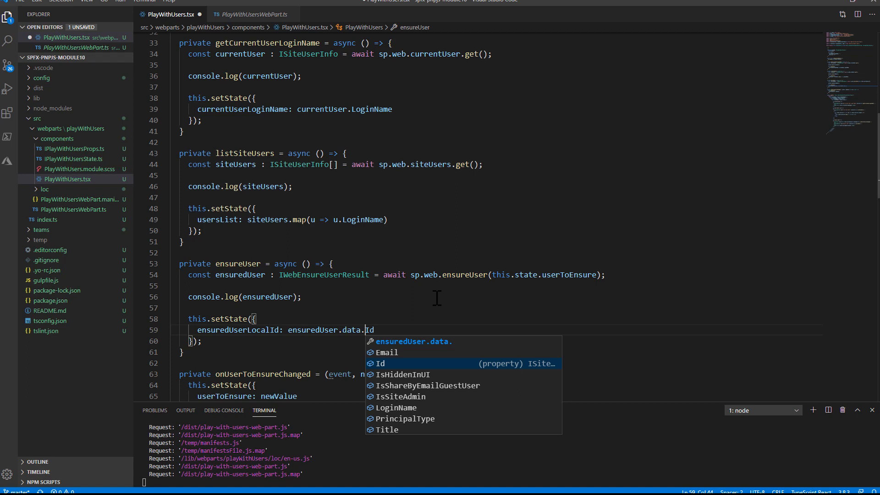
key("Down")
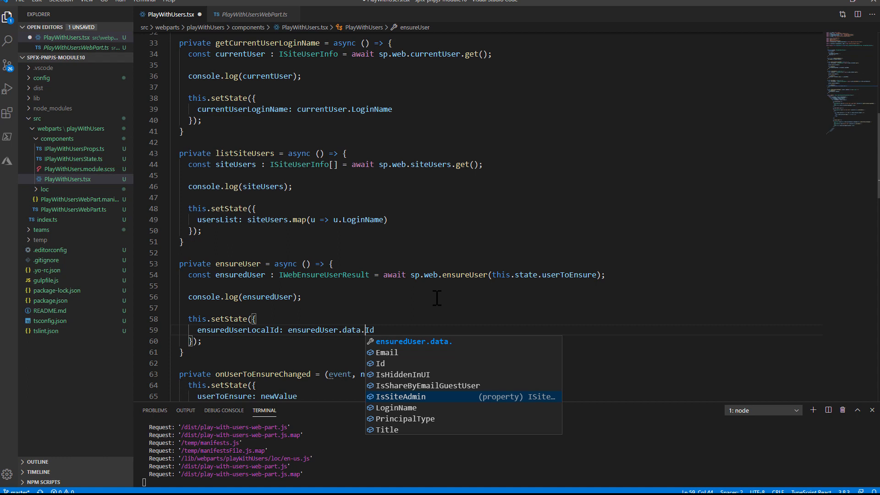
key("Escape")
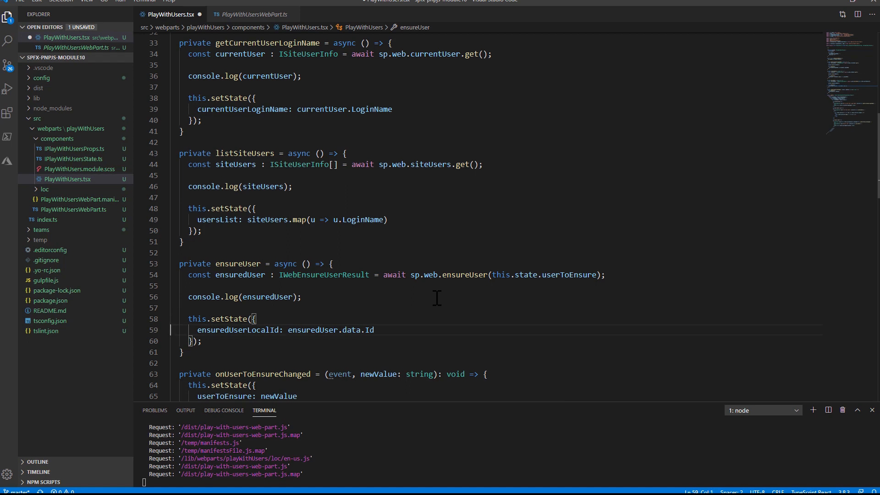
mouse_move(486, 299)
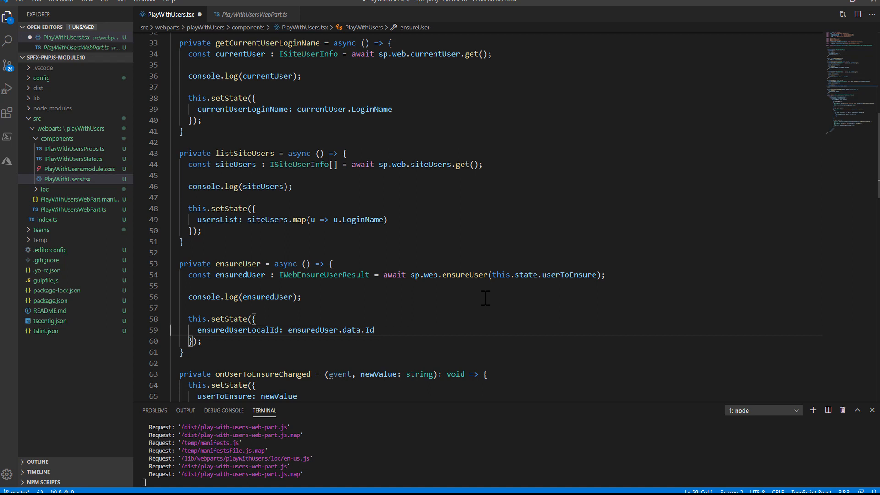
mouse_move(357, 242)
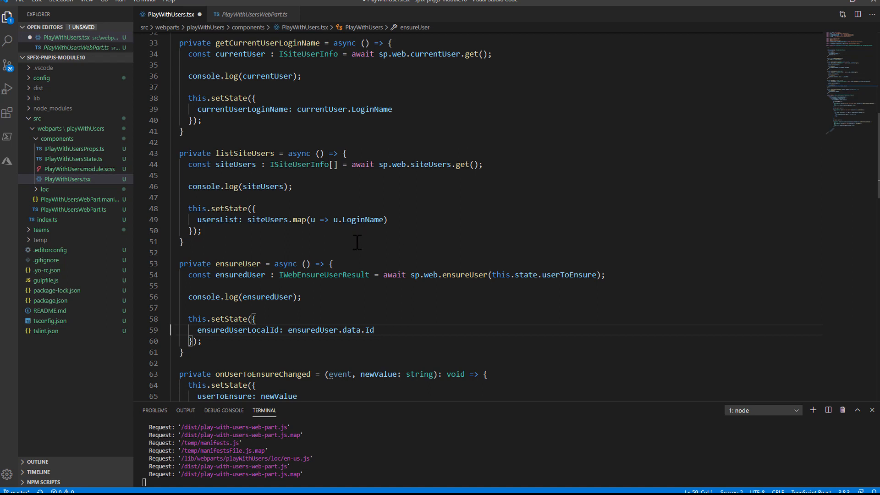